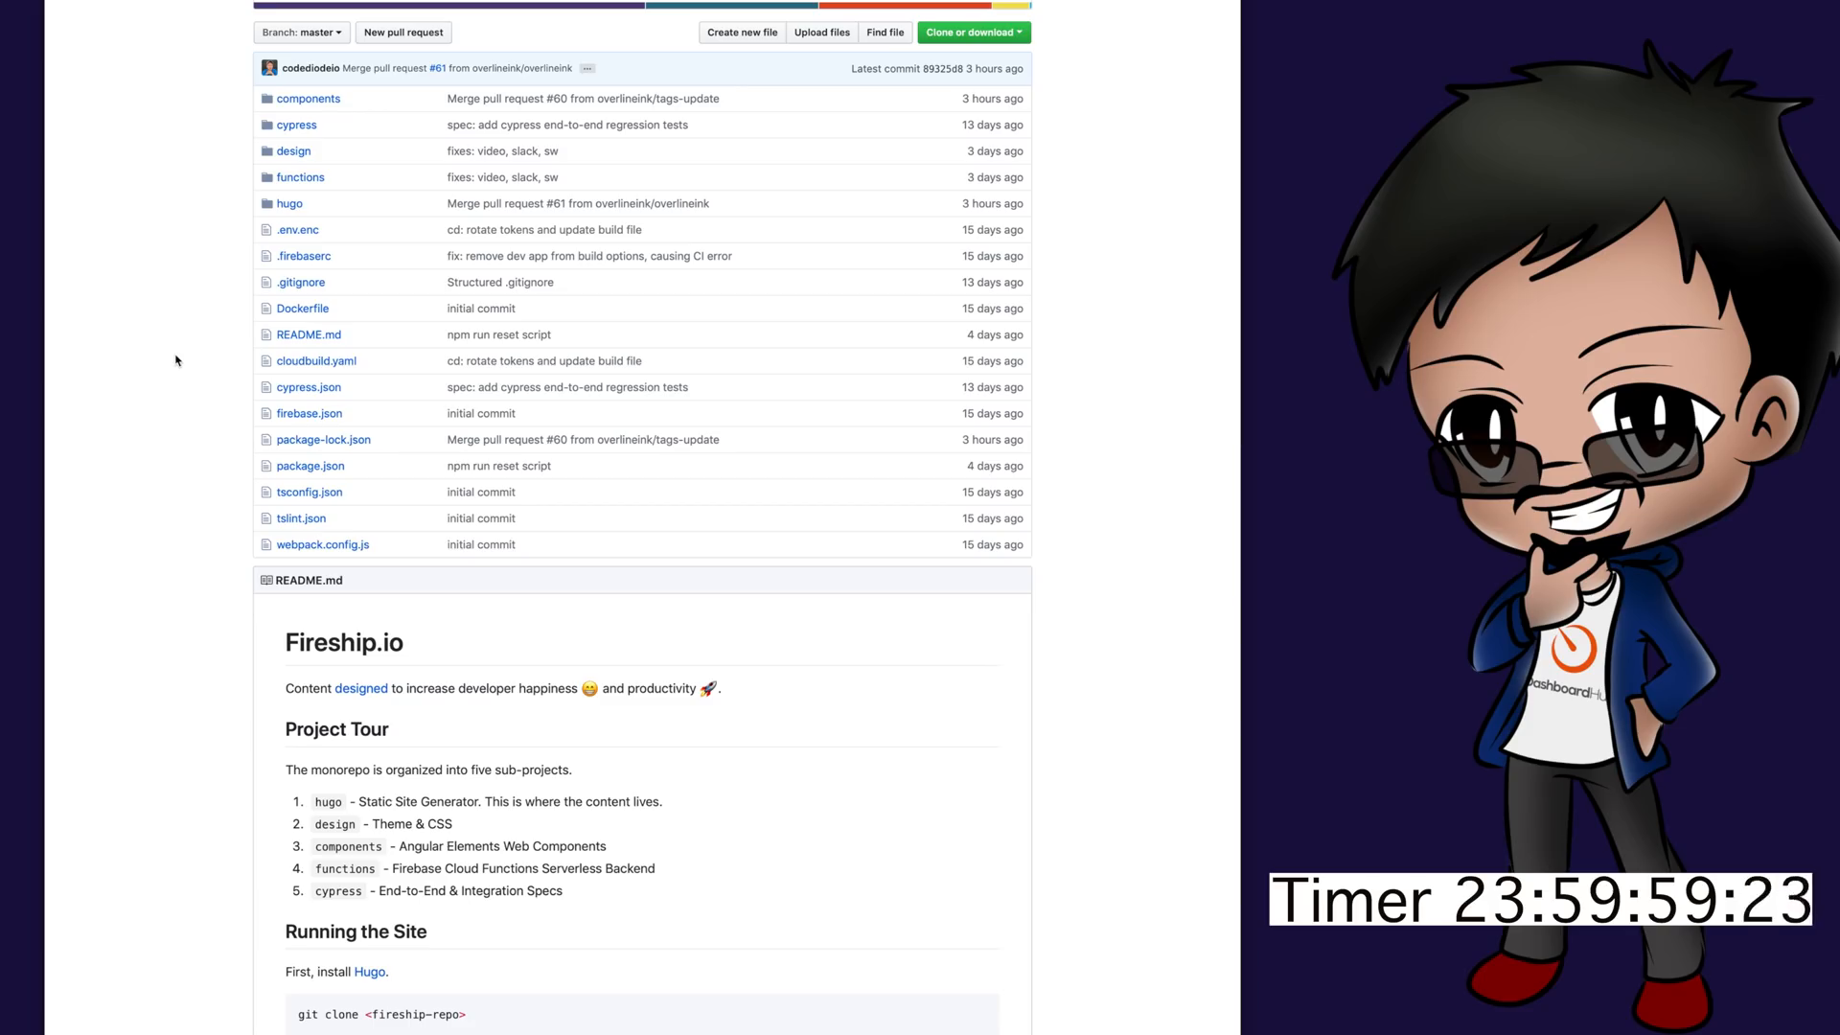
{"action": "mouse_move", "coordinate": [380, 800]}
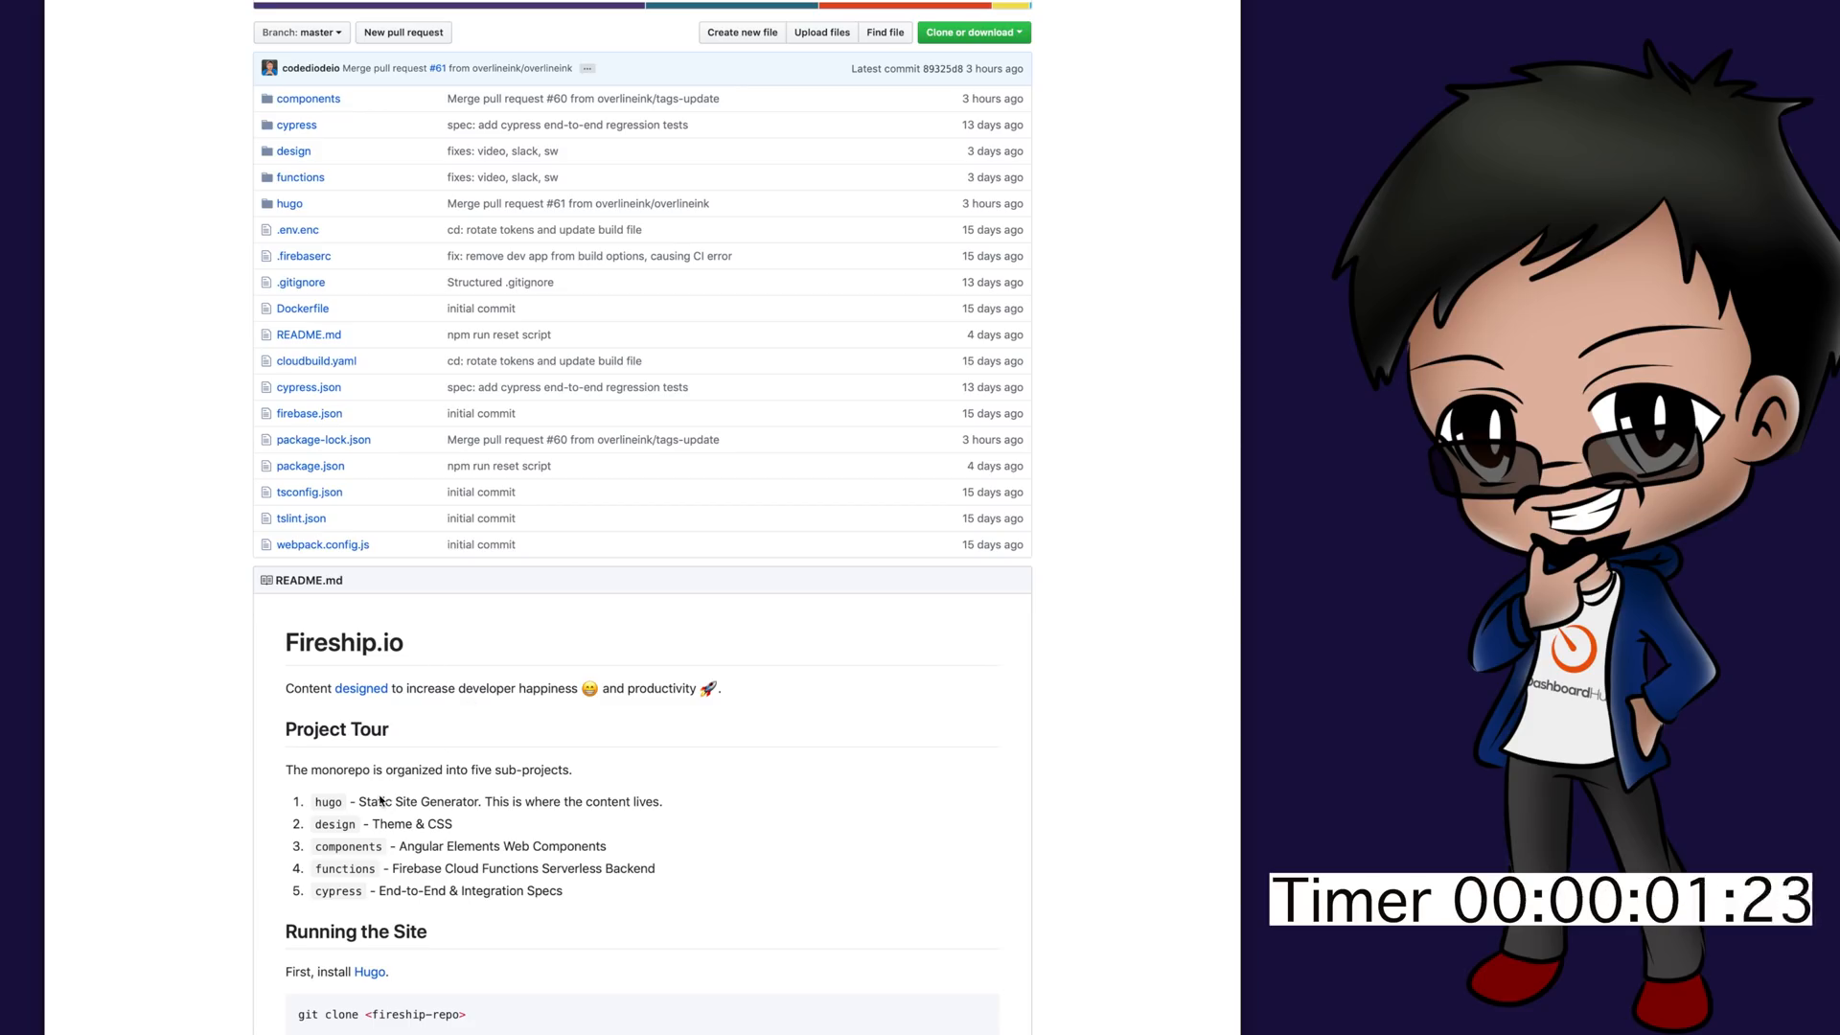
{"action": "mouse_move", "coordinate": [557, 825]}
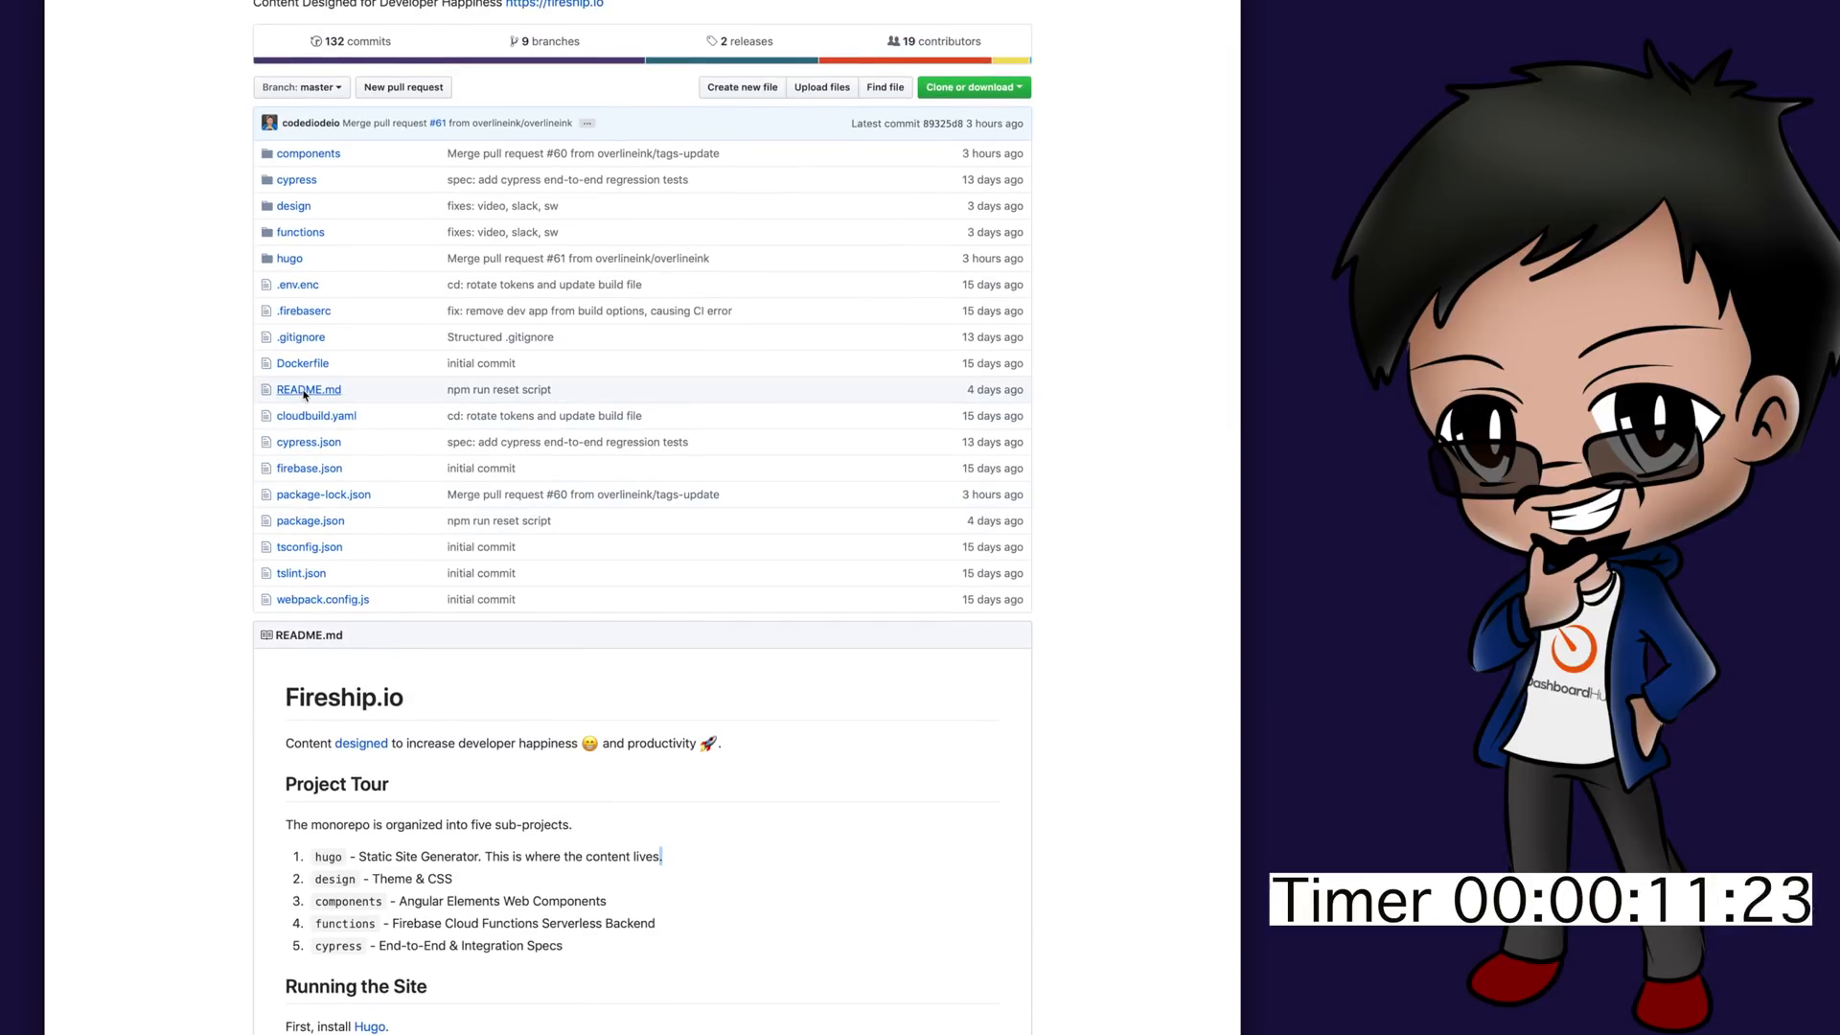
Step: Open README.md and start editing it in a fork to drop the trailing period
{"action": "left_click", "coordinate": [307, 389]}
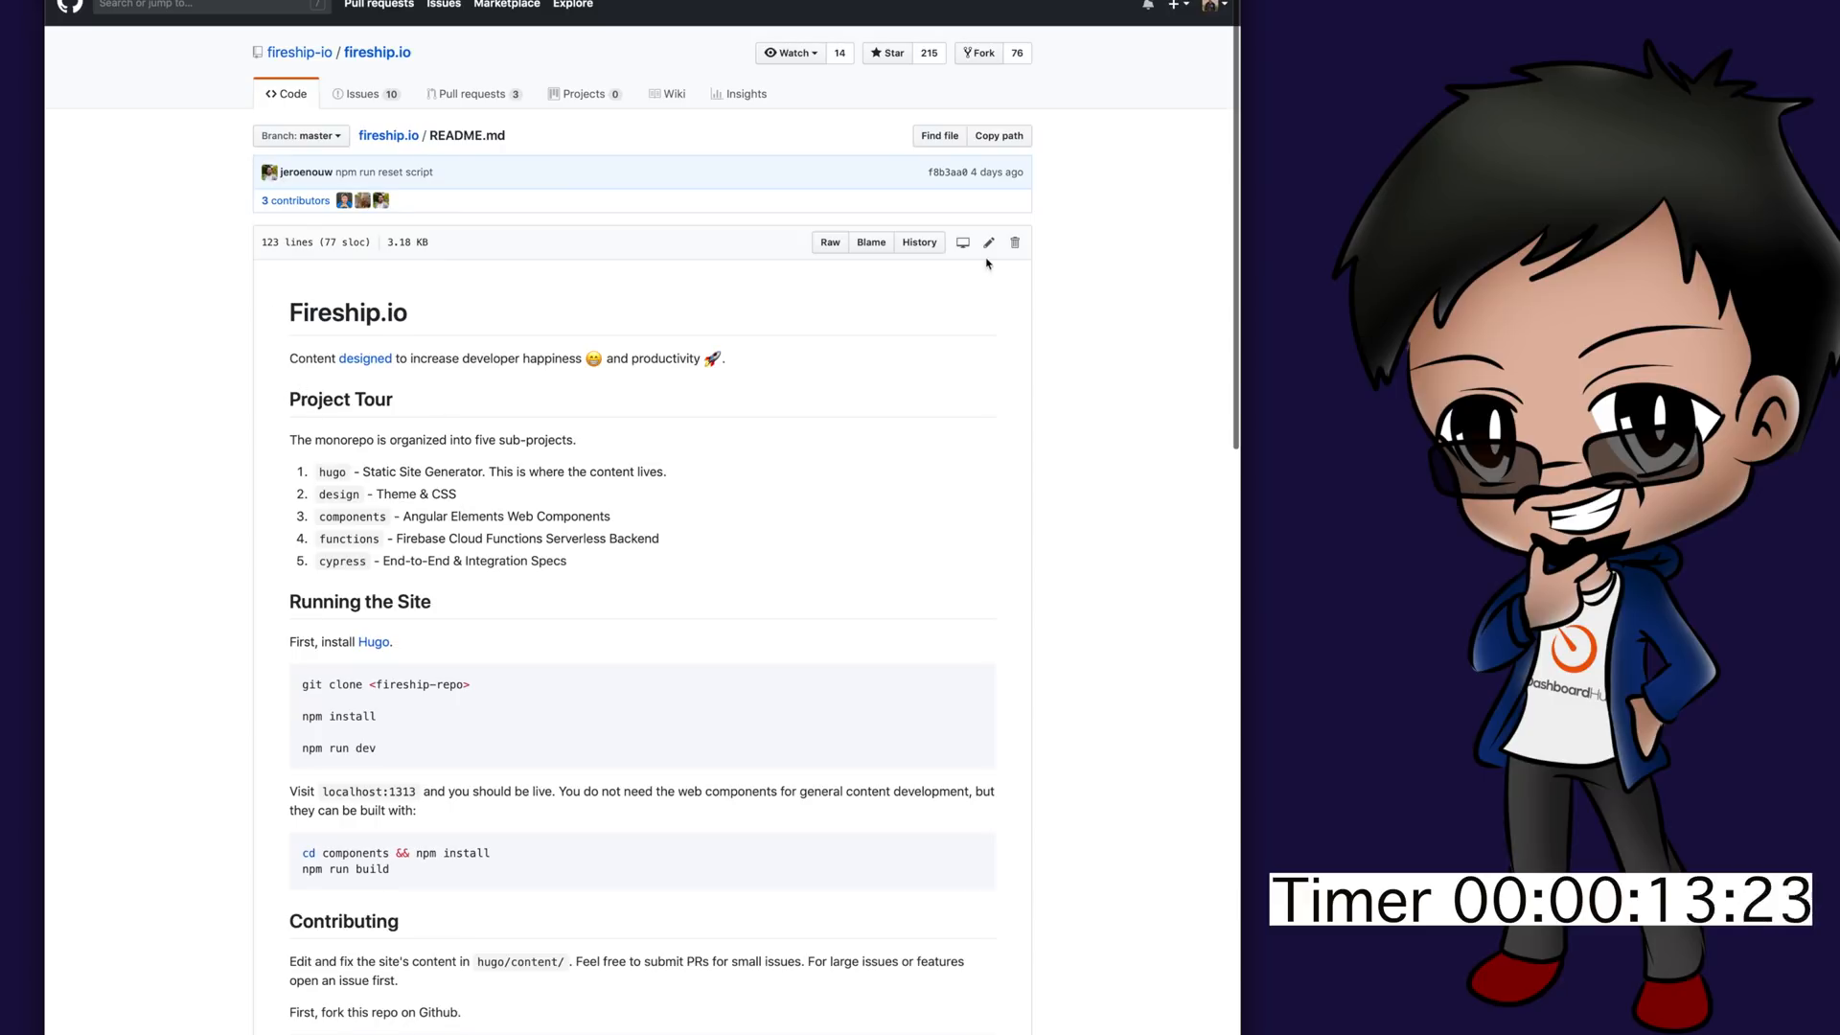
{"action": "left_click", "coordinate": [989, 242]}
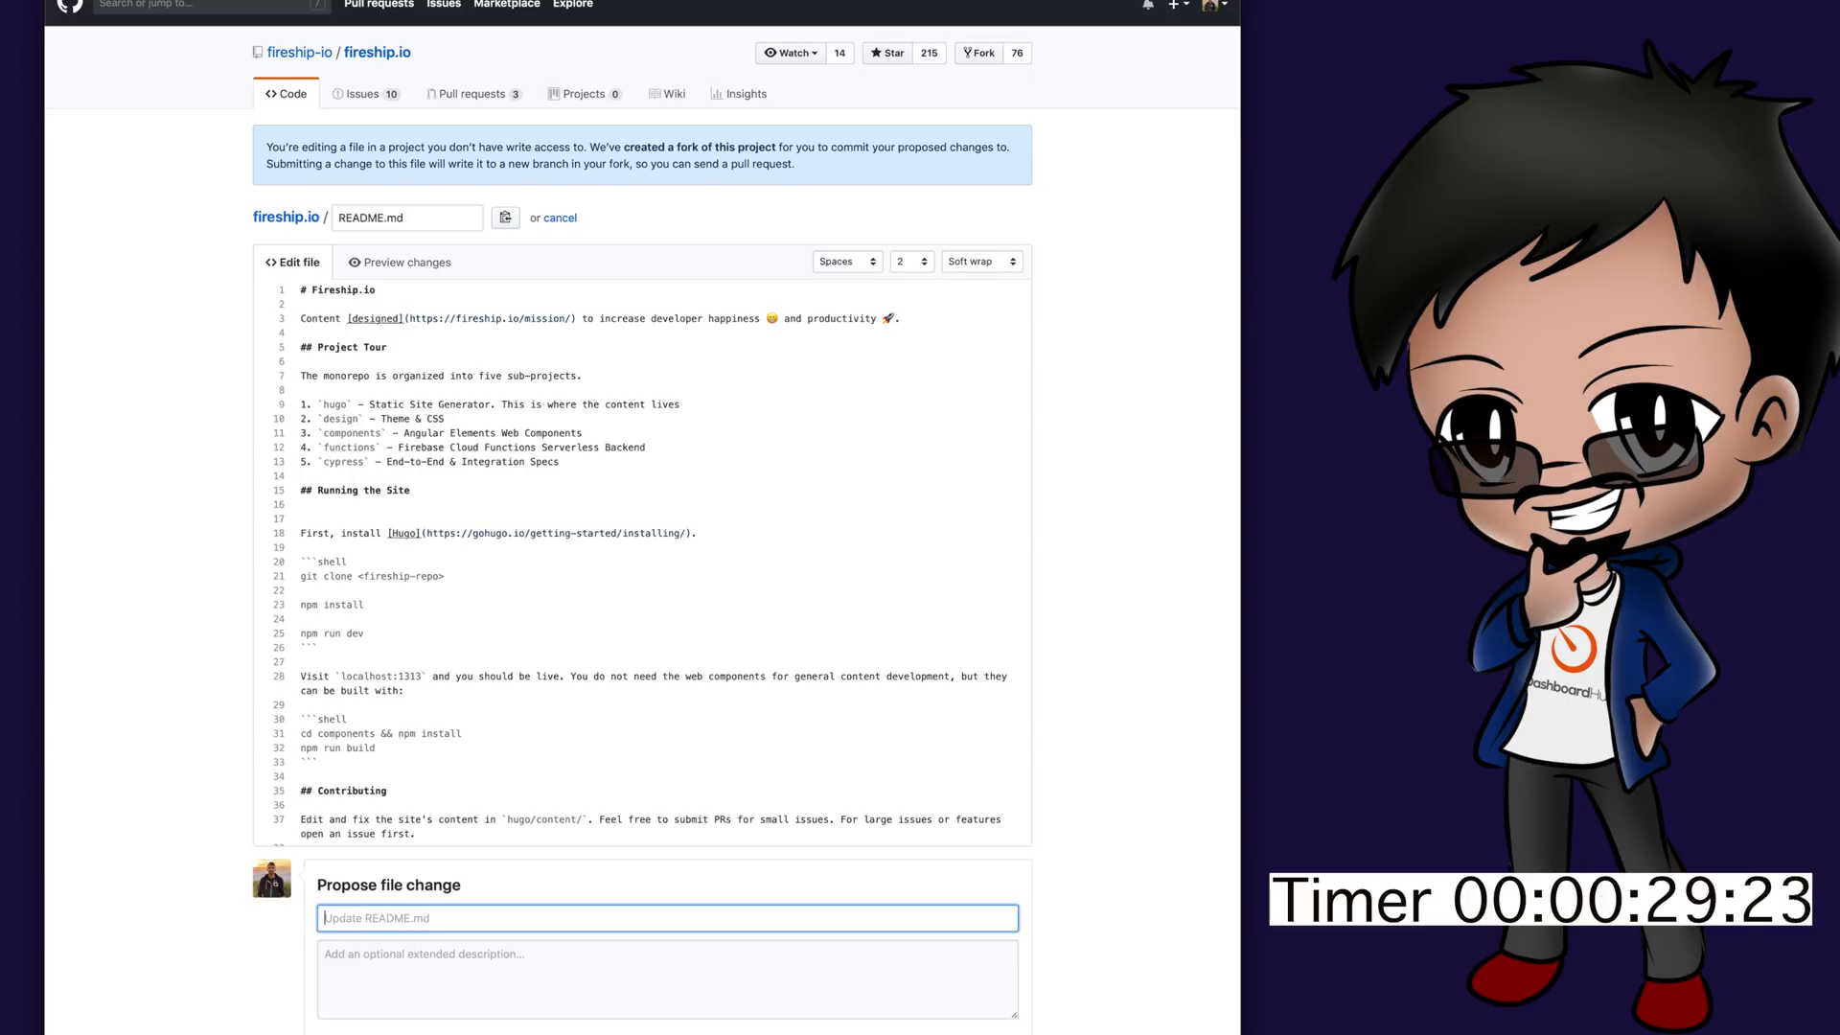
Step: Enter 'Removed extra space and period to be consistent' as the commit title
{"action": "type", "text": "Removed extra spa"}
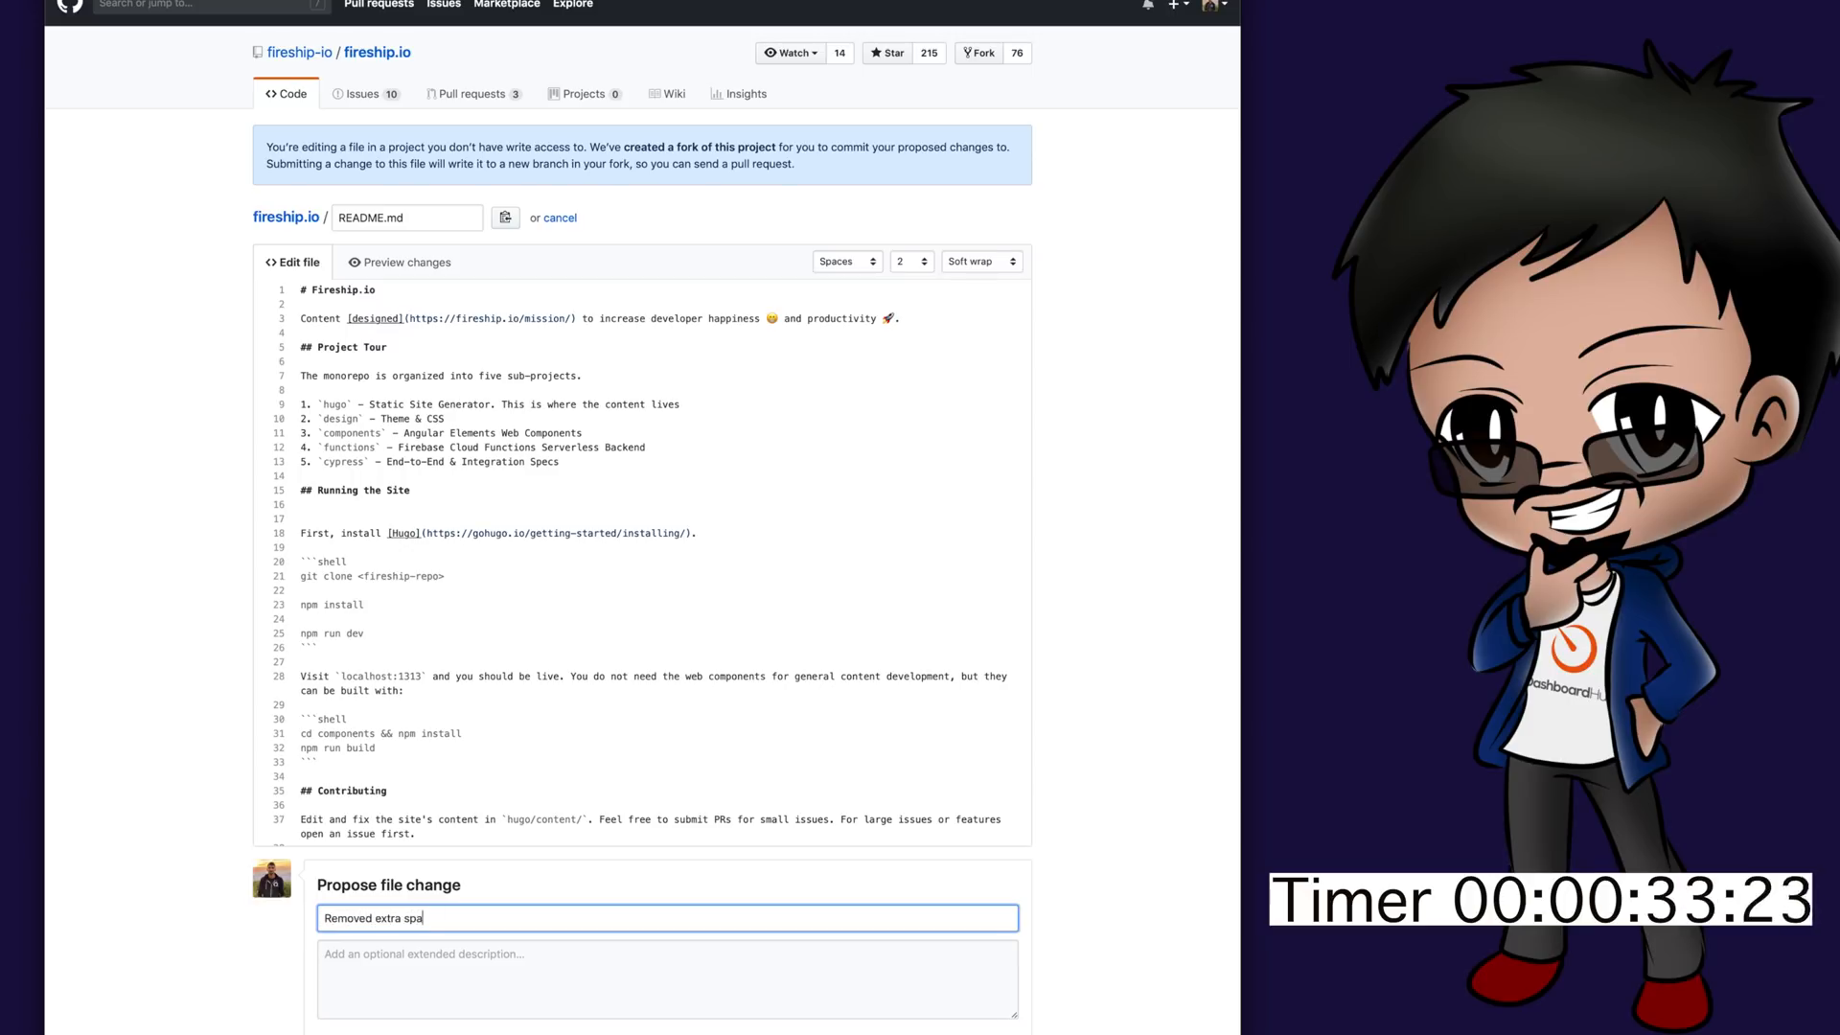
{"action": "type", "text": "ce and"}
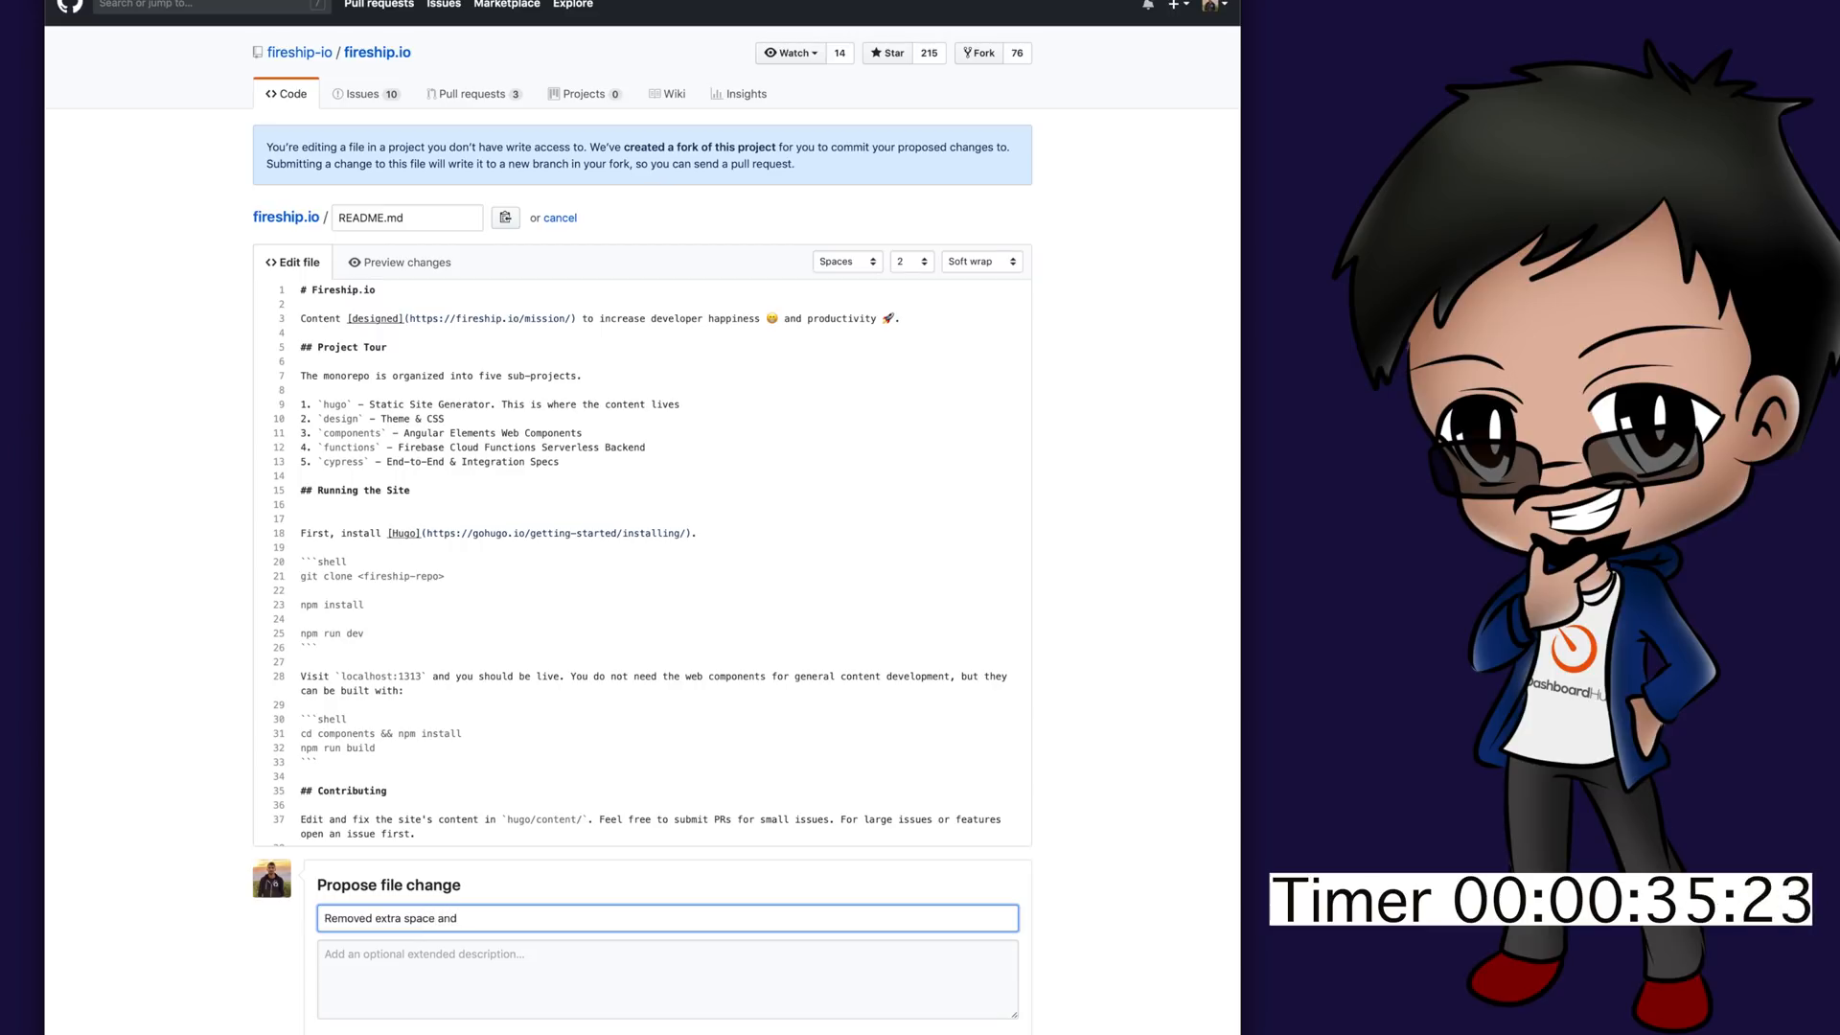
{"action": "type", "text": "period"}
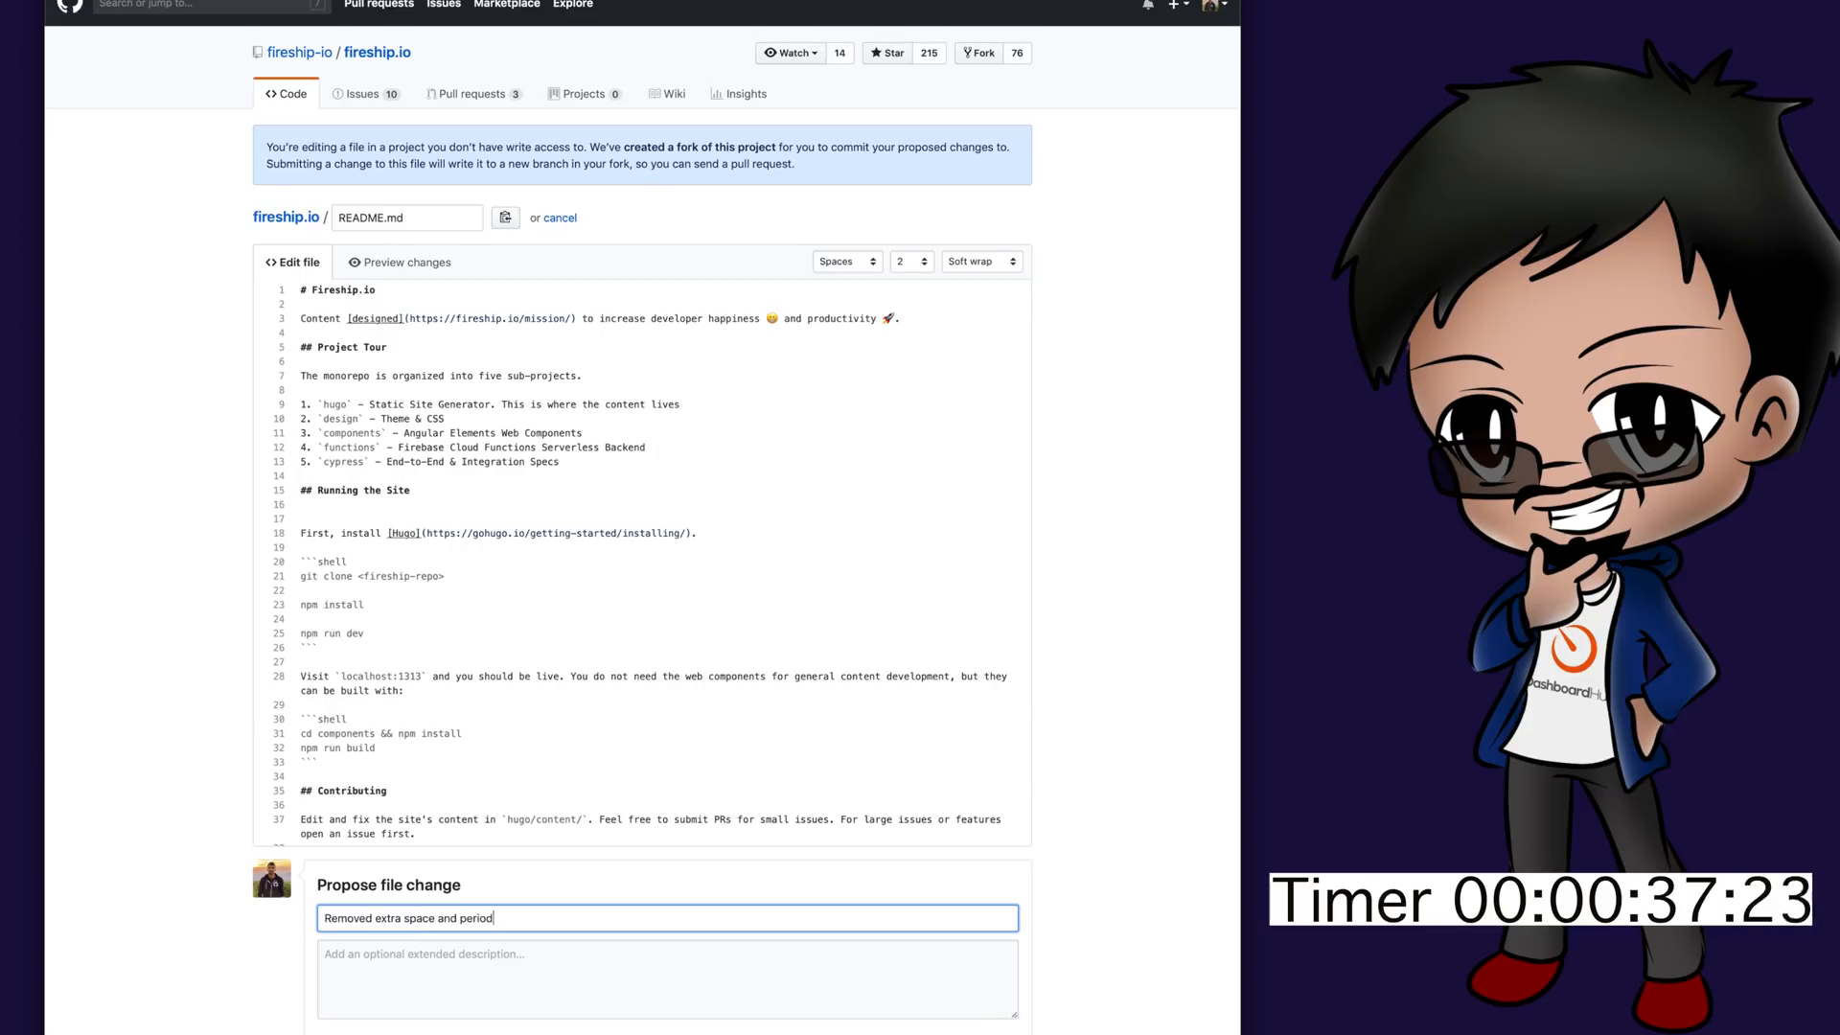
{"action": "type", "text": "to be consis"}
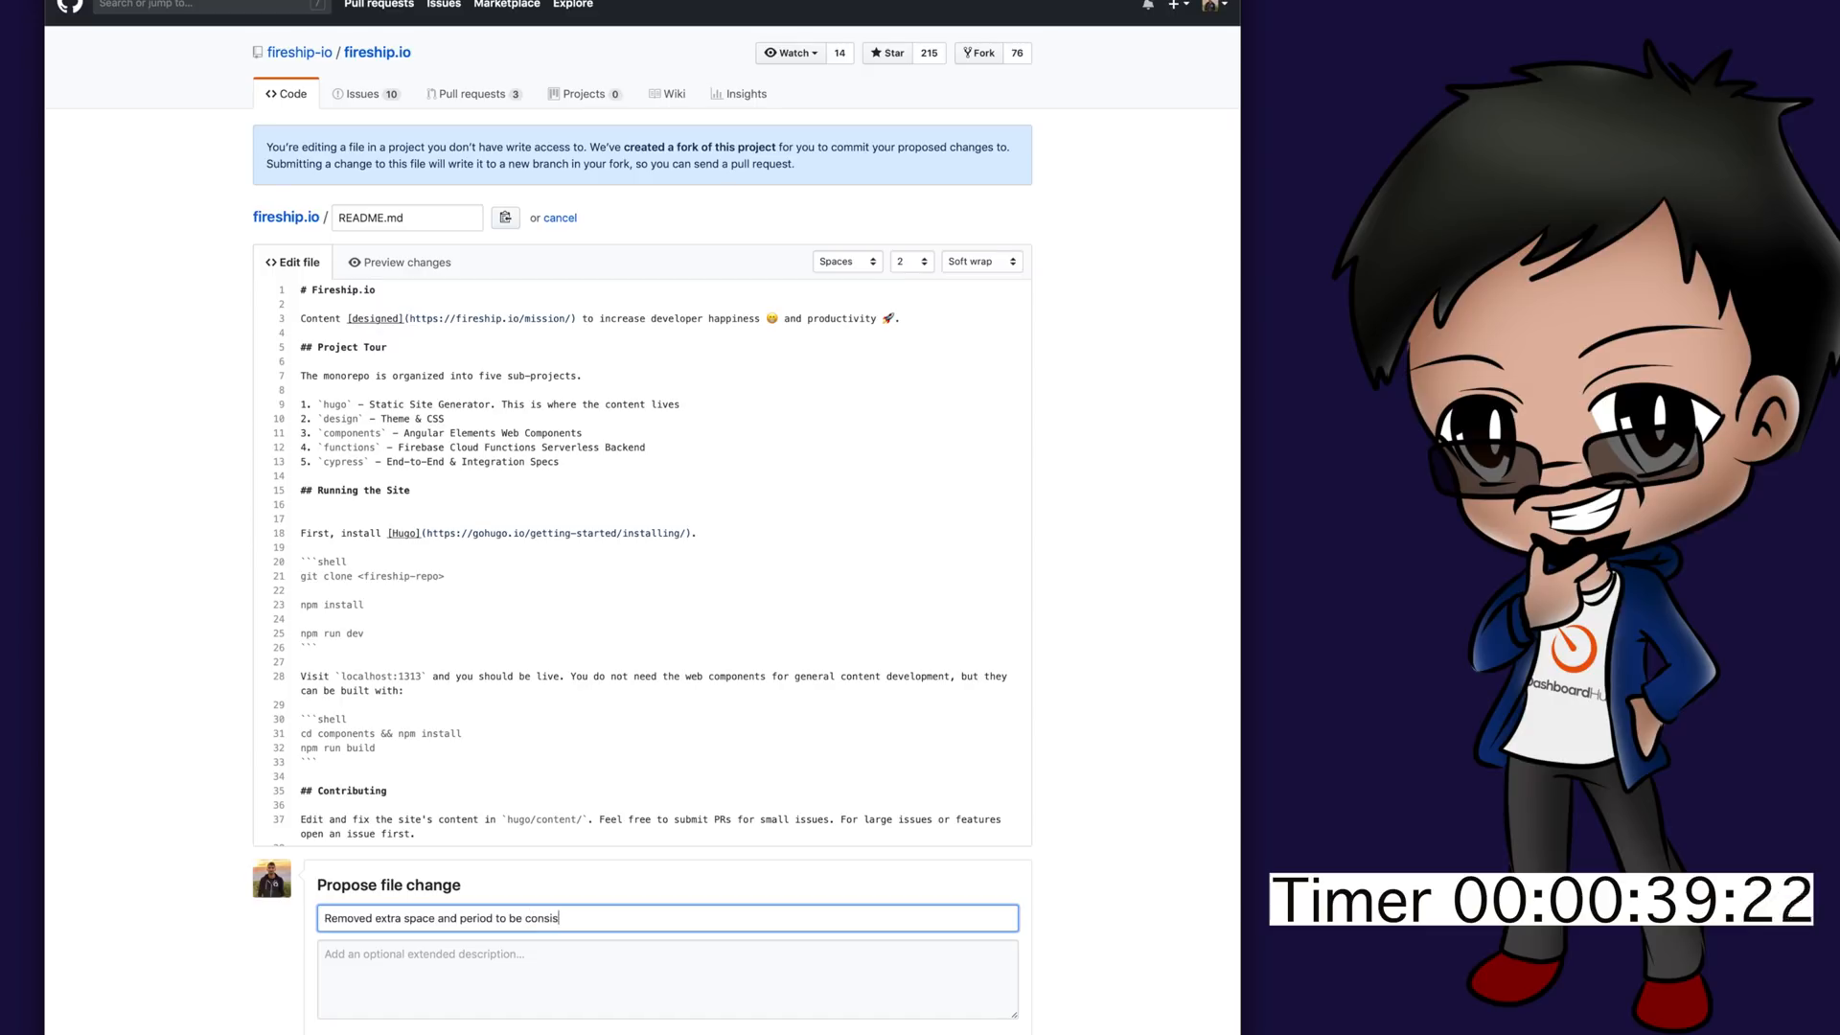
{"action": "type", "text": "tent"}
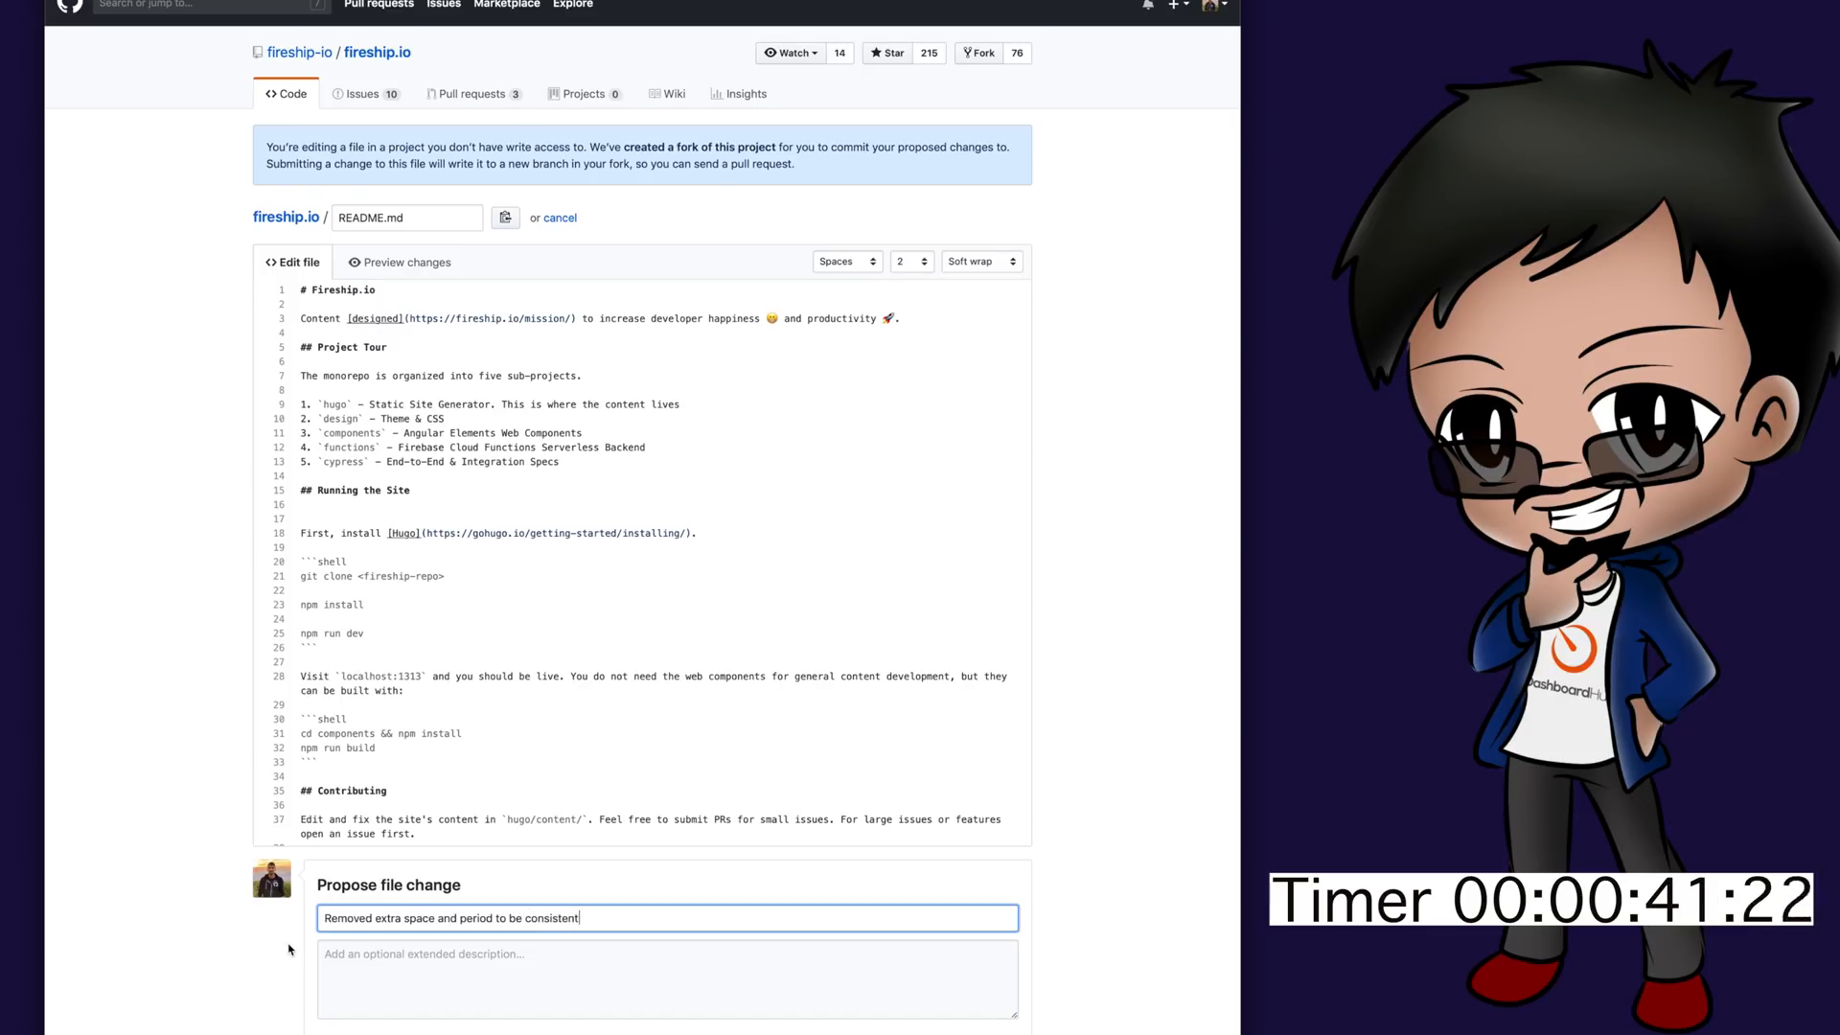